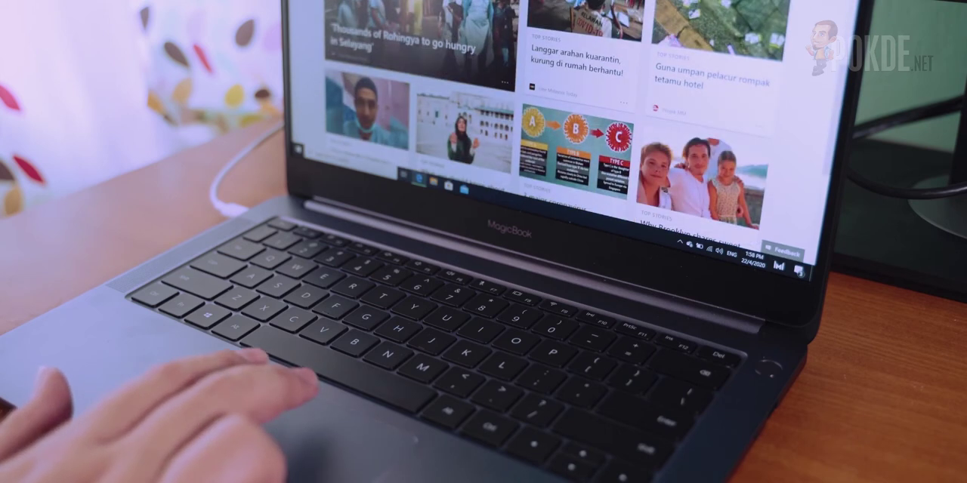
{"action": "scroll", "scroll_direction": "down", "scroll_amount": 3}
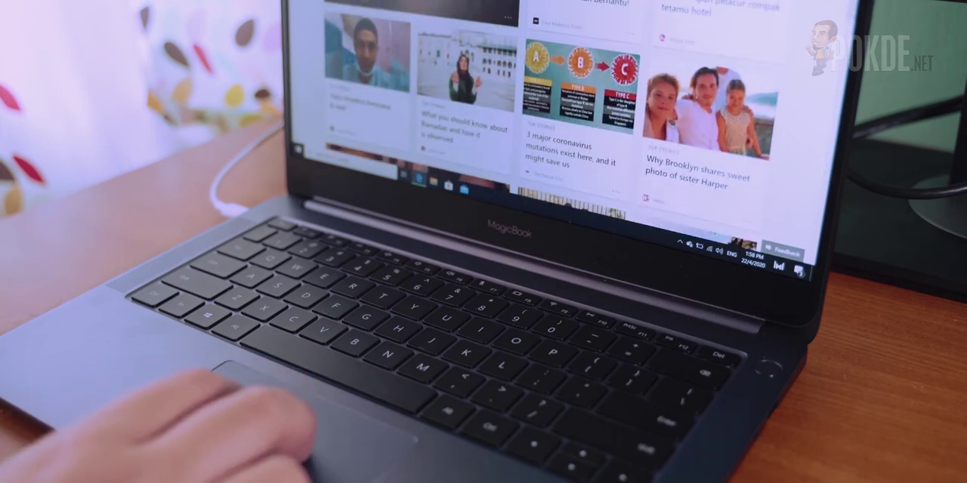